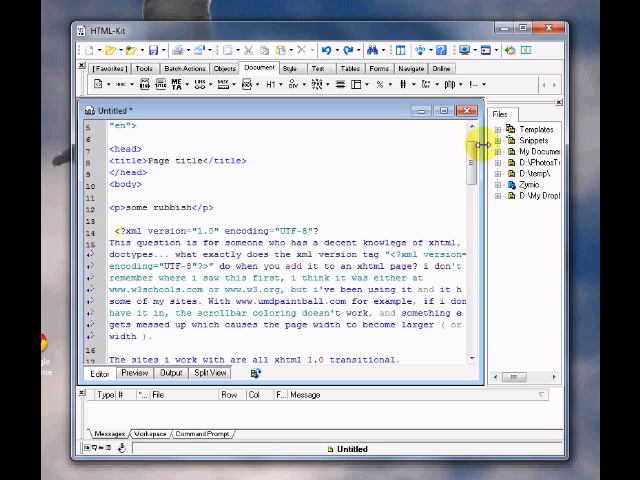
mouse_move(509, 264)
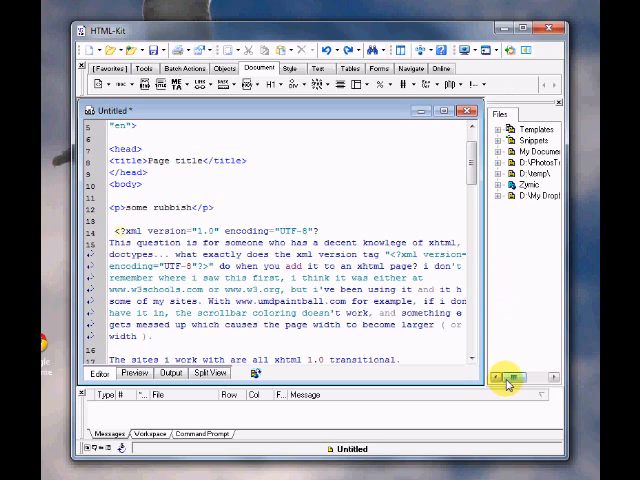
Undock the Files panel from the right edge into a floating Workspace window.
left_click(534, 377)
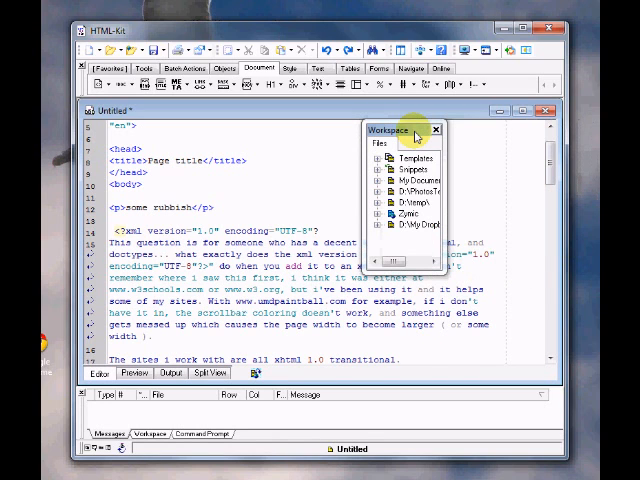
mouse_move(370, 160)
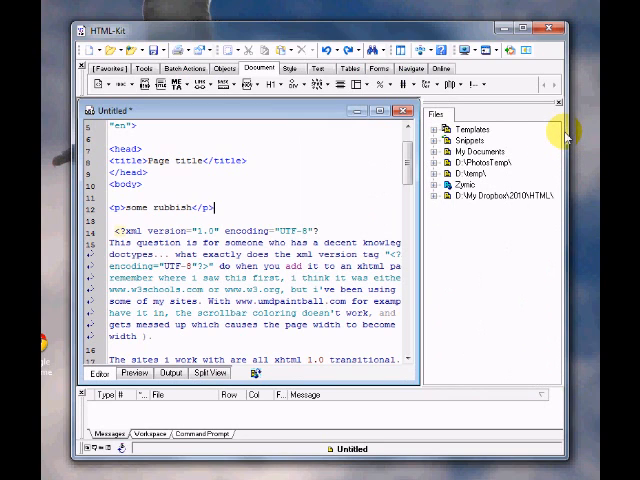
mouse_move(558, 145)
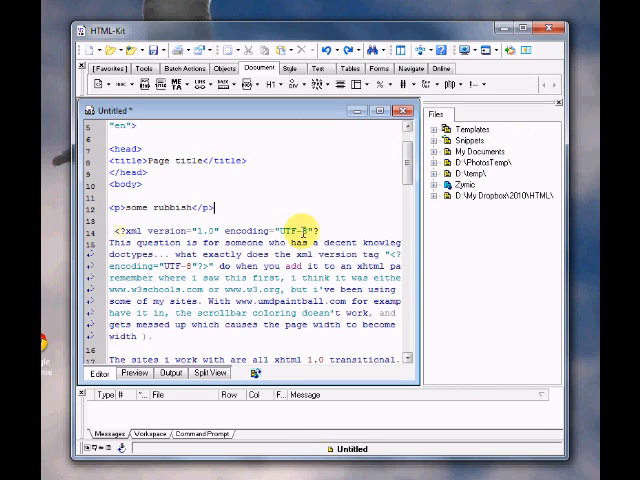
mouse_move(444, 224)
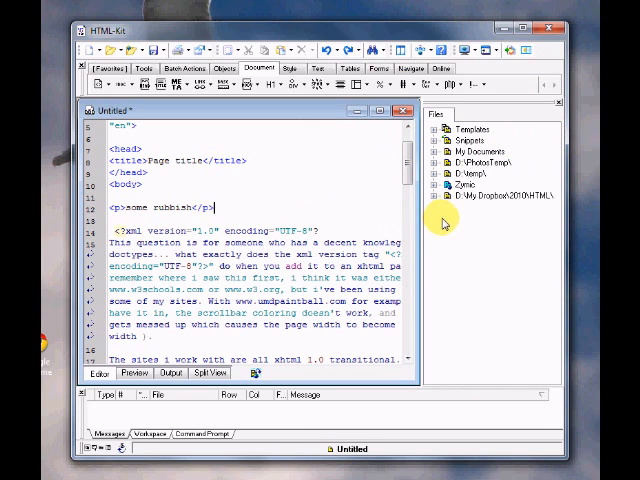